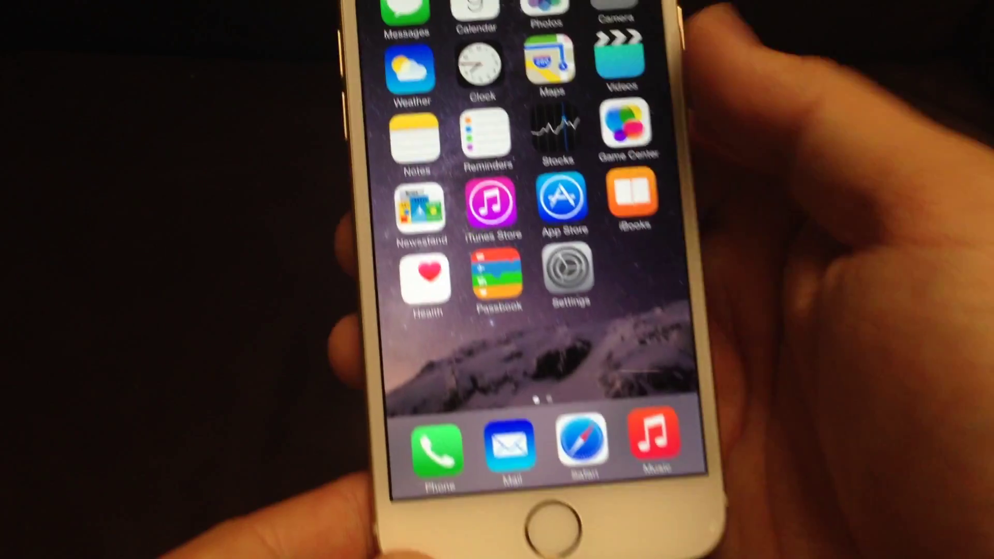
# Step: Launch Safari to google.com and enter 'test' in the search box, showing suggestions
pyautogui.click(582, 444)
pyautogui.write('te')
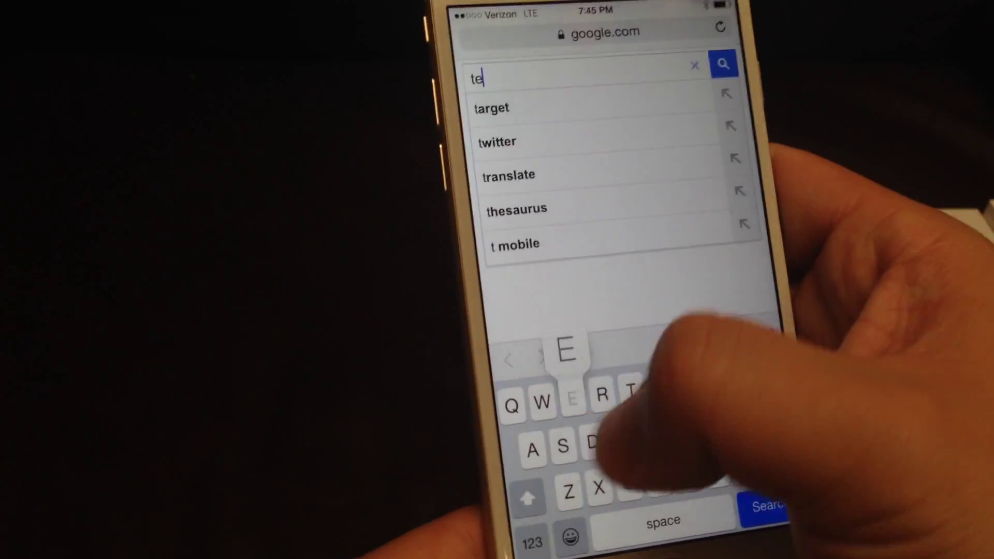
pyautogui.write('st')
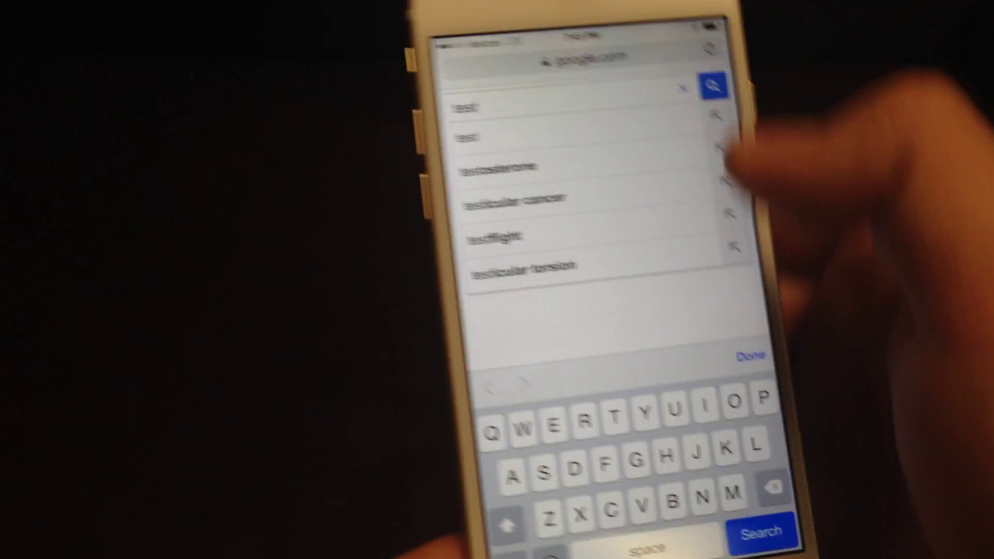